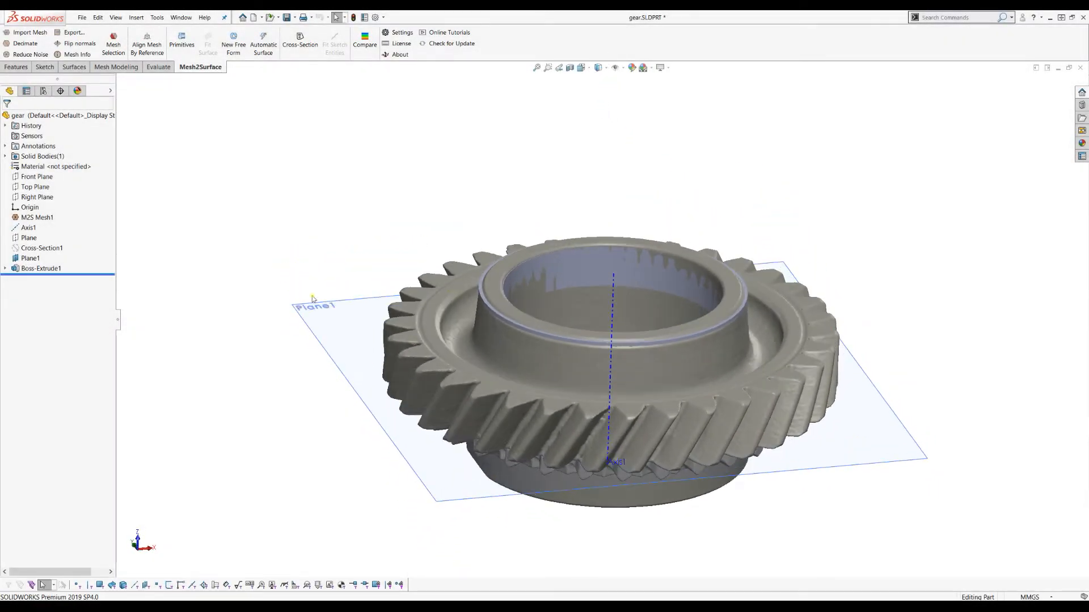
Add a second gear cross-section from Plane1, creating a new slicing plane
{"action": "left_click", "coordinate": [30, 258]}
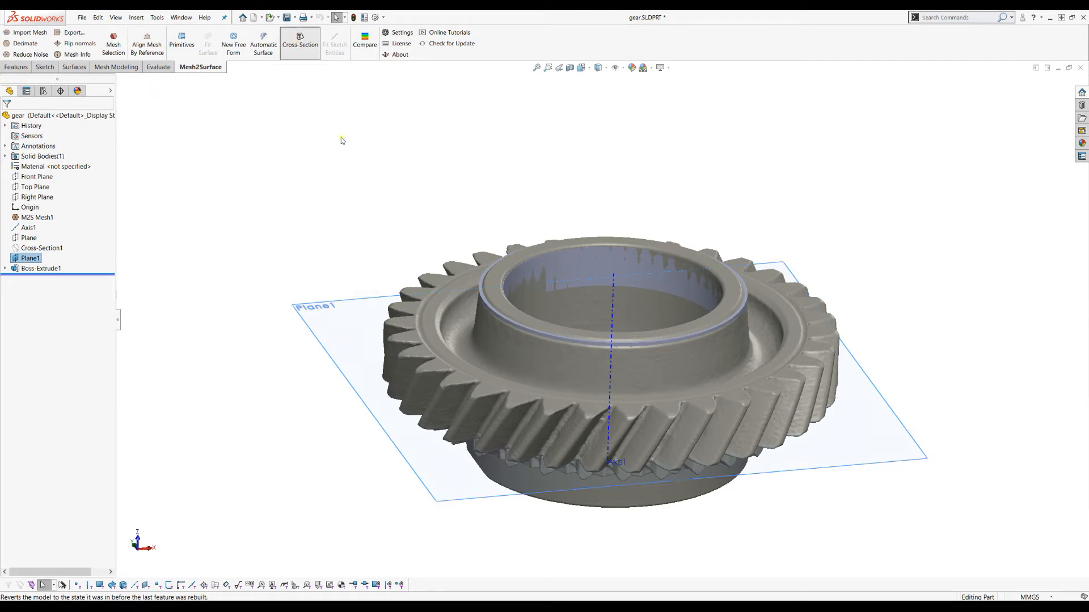
{"action": "left_click", "coordinate": [300, 39]}
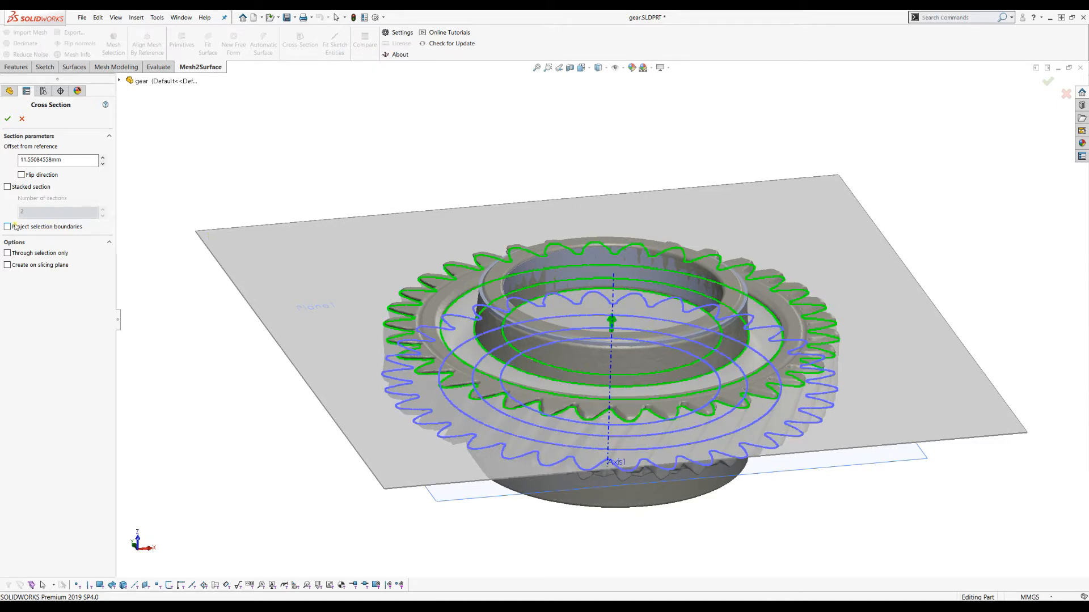
{"action": "left_click", "coordinate": [6, 265]}
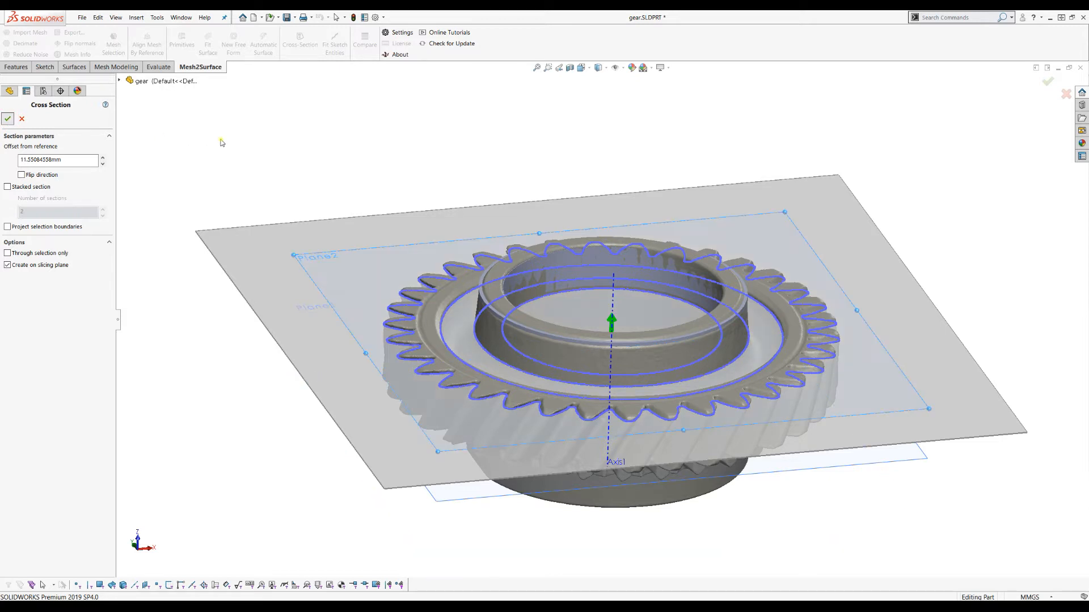
{"action": "left_click", "coordinate": [7, 118]}
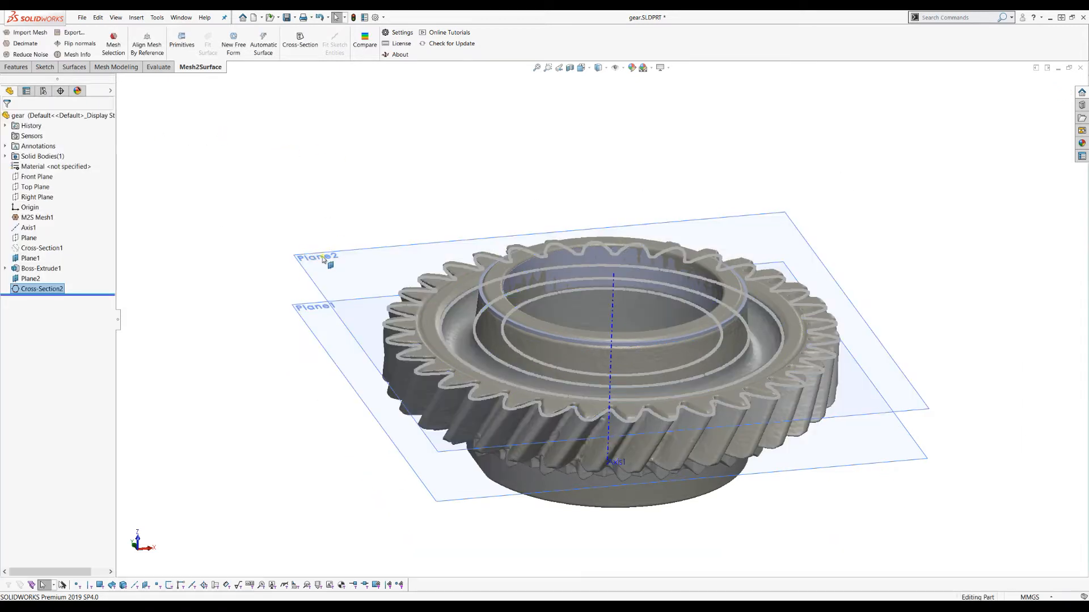
Open a sketch on Plane2 and start Fit Sketch Entities on the gear section
{"action": "left_click", "coordinate": [30, 279]}
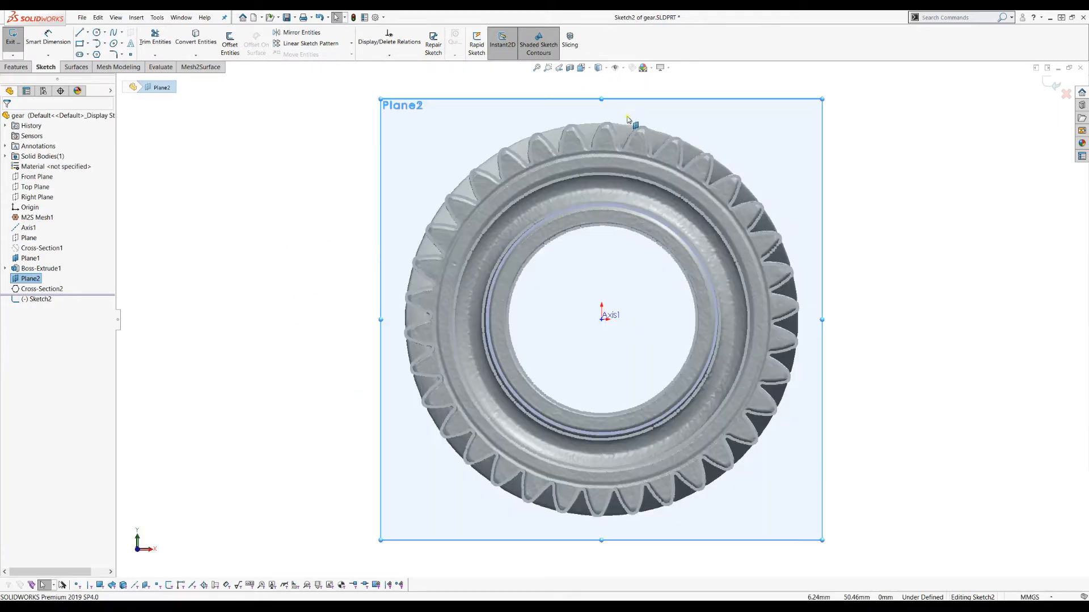
{"action": "left_click", "coordinate": [200, 67]}
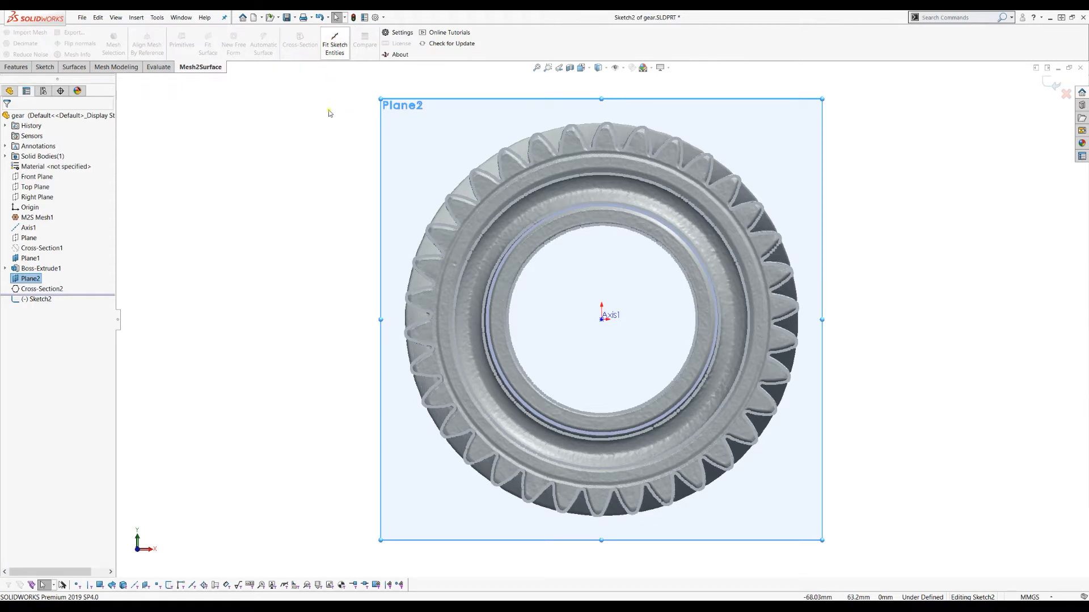
{"action": "left_click", "coordinate": [334, 44]}
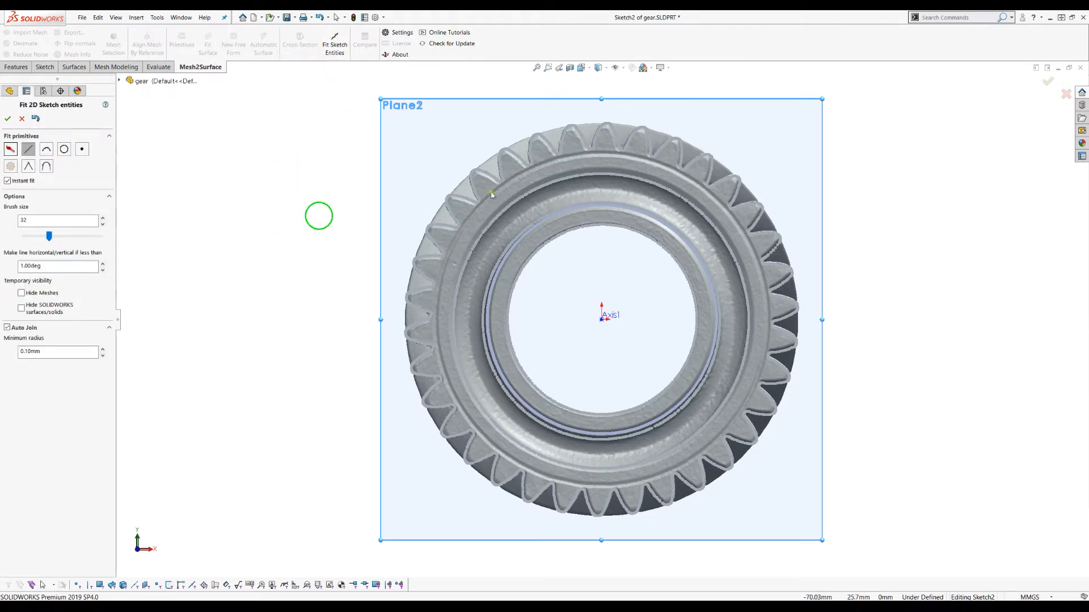
{"action": "scroll", "scroll_direction": "up", "scroll_amount": 3}
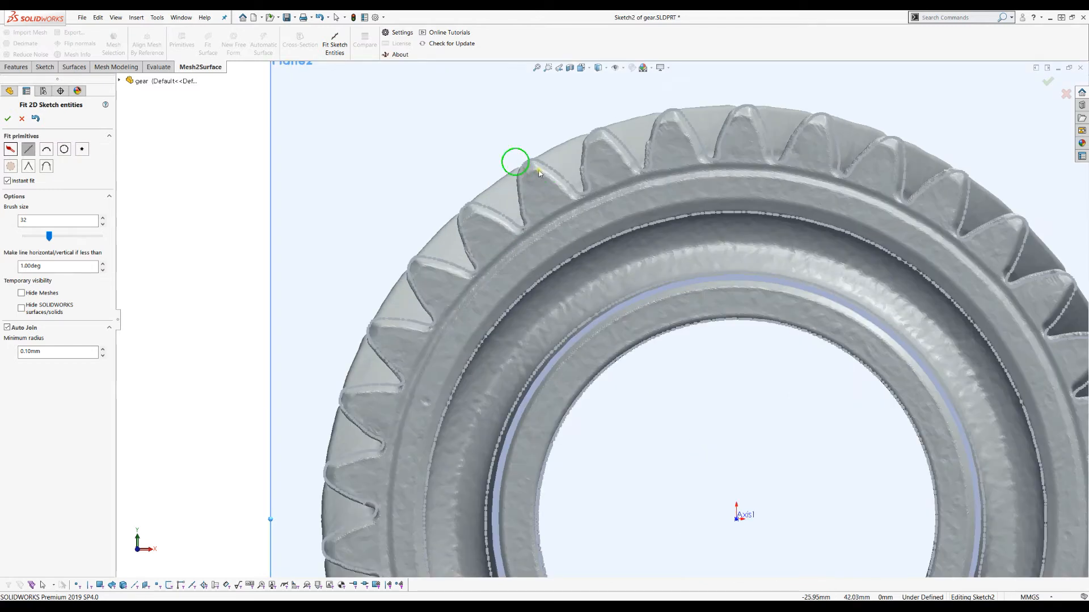
{"action": "mouse_move", "coordinate": [423, 198]}
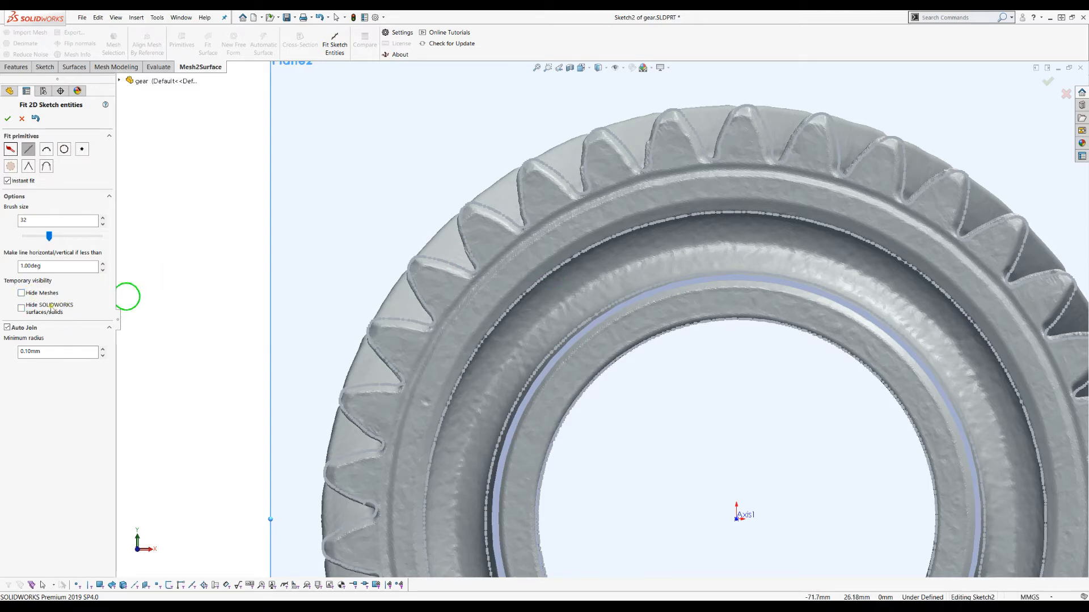
Enable Hide Meshes and Hide SOLIDWORKS surfaces/solids for fitting
{"action": "left_click", "coordinate": [21, 293]}
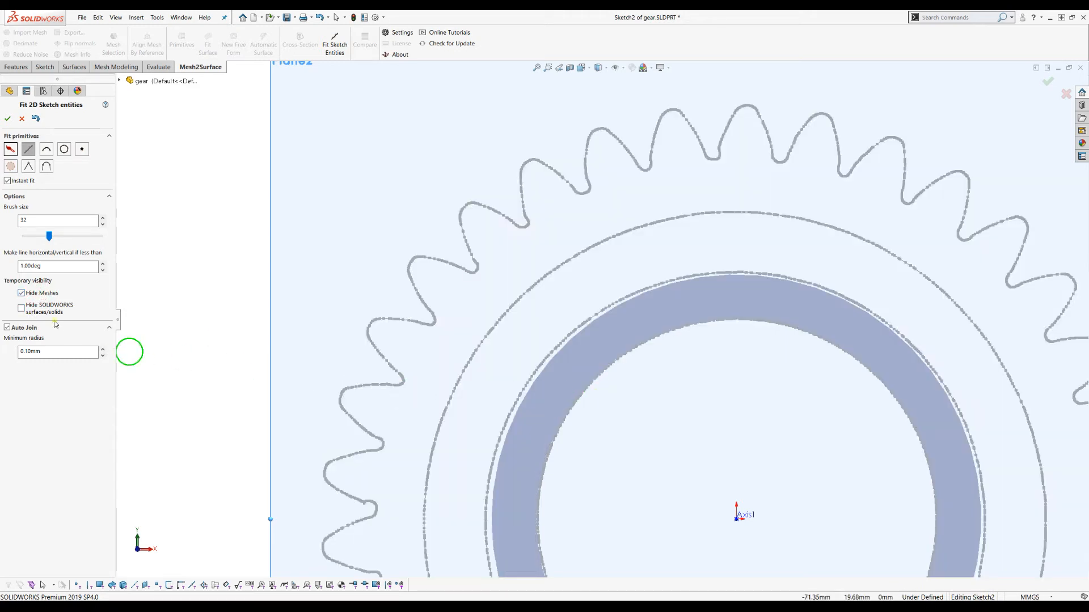
{"action": "left_click", "coordinate": [22, 308]}
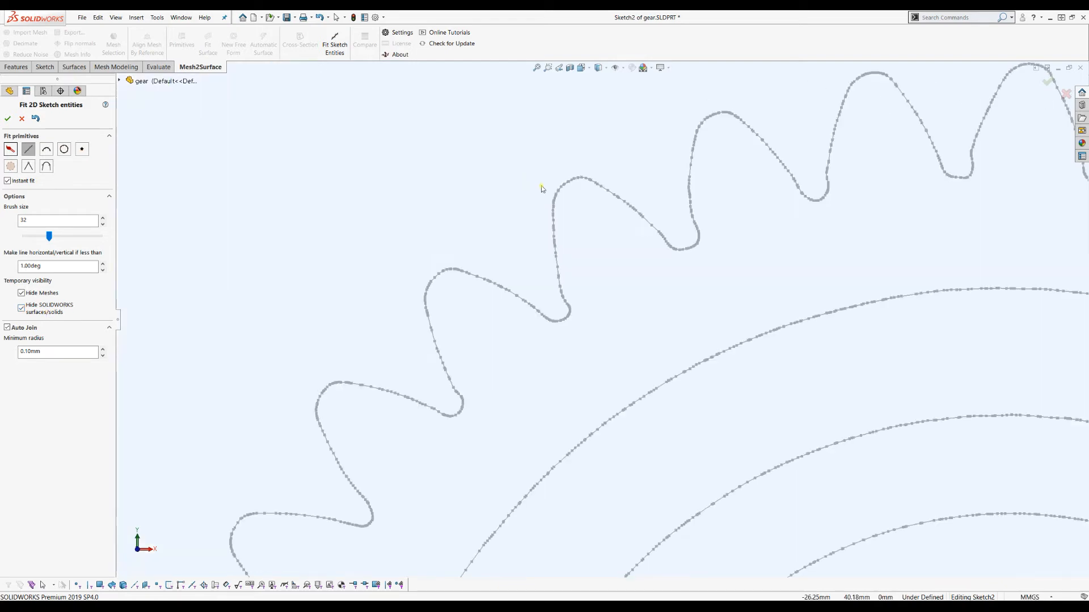
{"action": "mouse_move", "coordinate": [579, 217]}
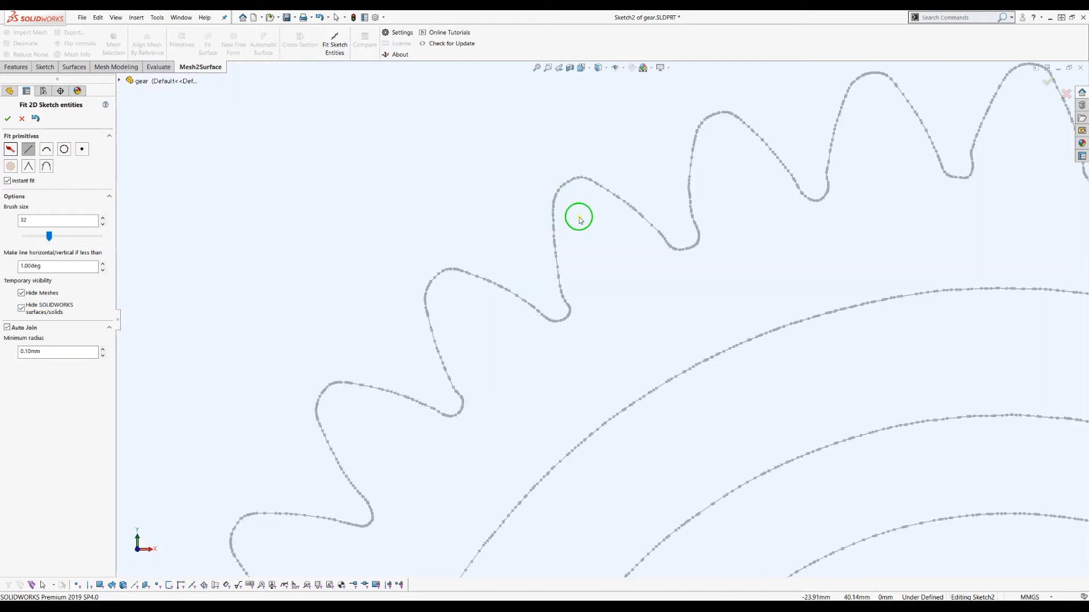
{"action": "mouse_move", "coordinate": [567, 190]}
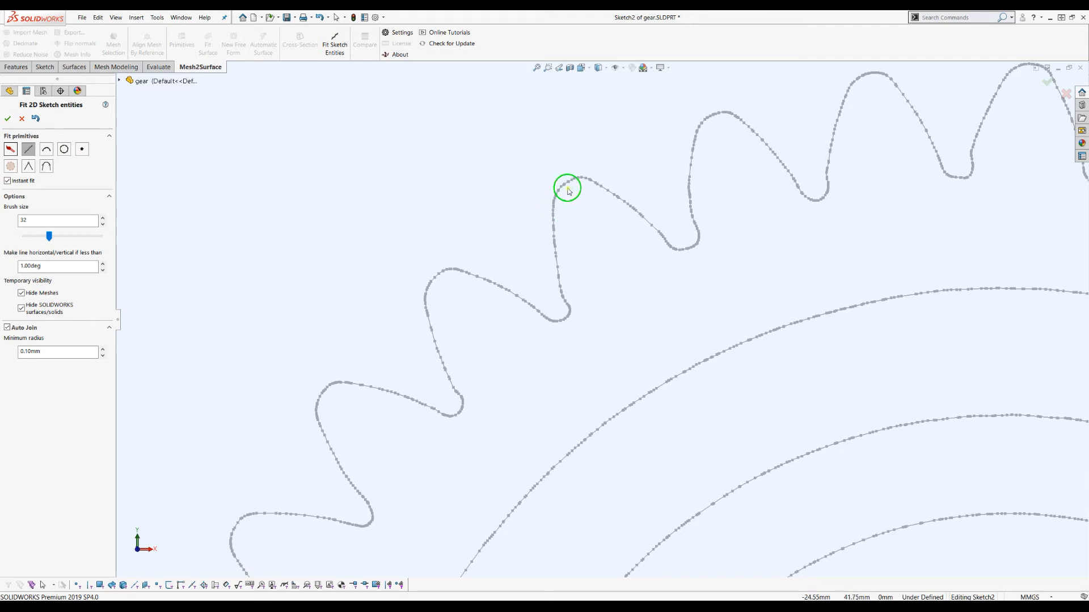
{"action": "mouse_move", "coordinate": [597, 189]}
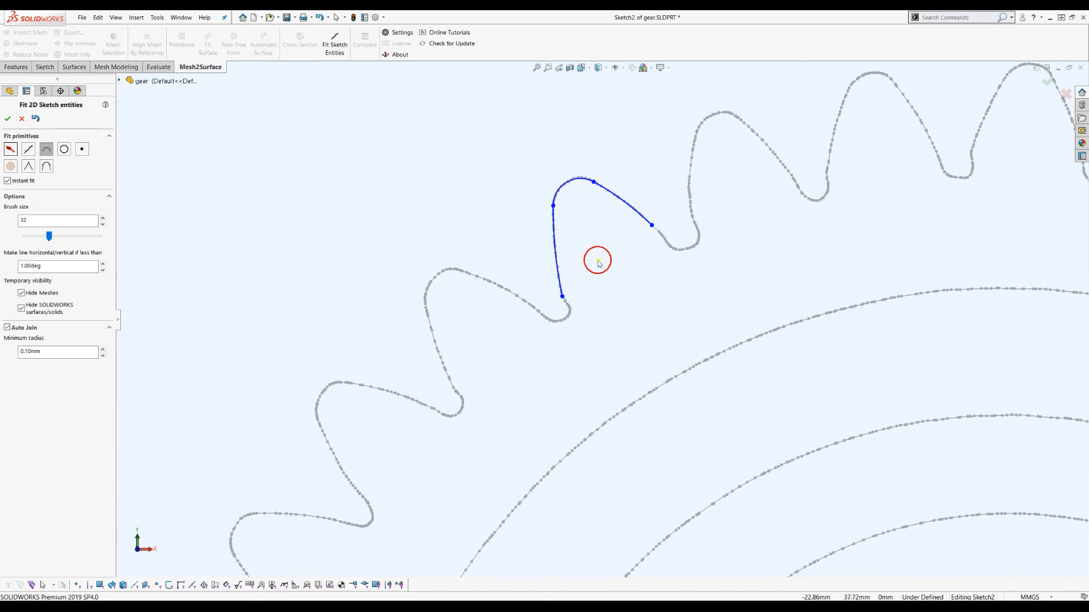
{"action": "mouse_move", "coordinate": [155, 180]}
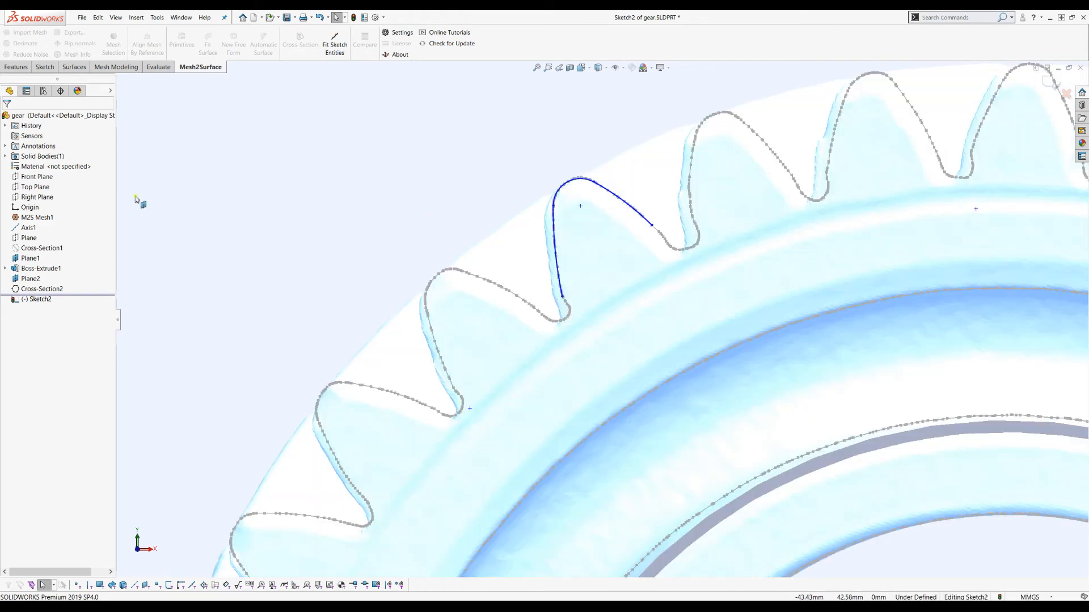
Hide M2S Mesh1 in the FeatureManager tree
{"action": "left_click", "coordinate": [37, 217]}
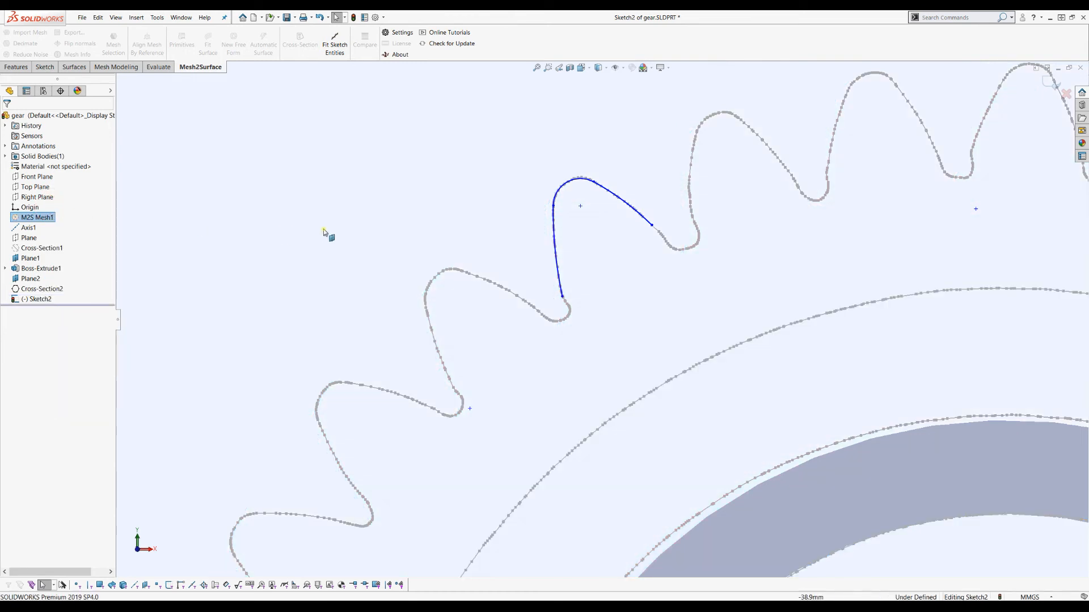
{"action": "mouse_move", "coordinate": [172, 220]}
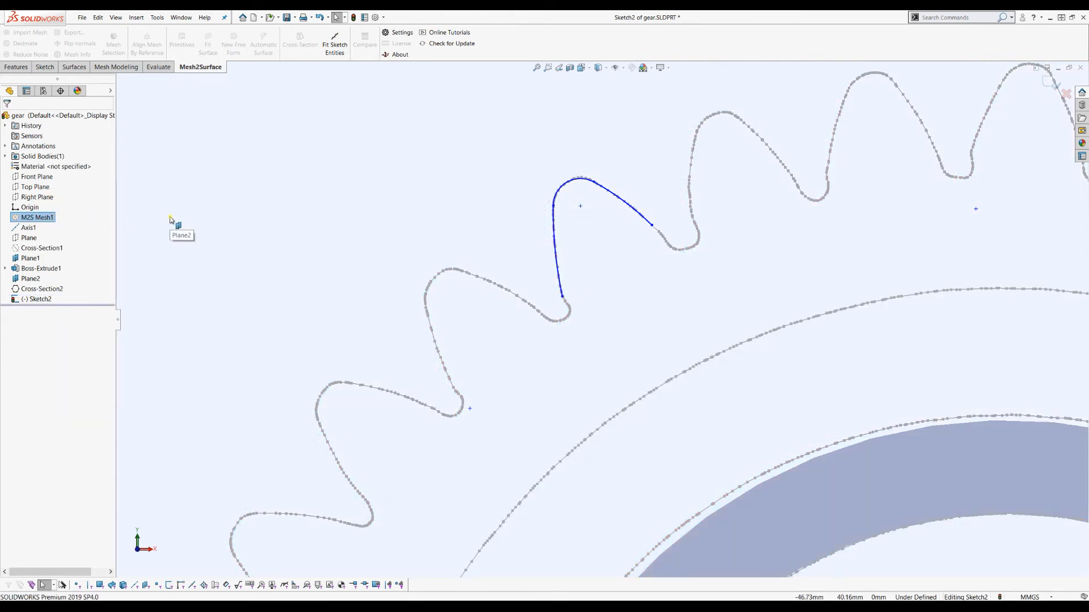
{"action": "mouse_move", "coordinate": [309, 241]}
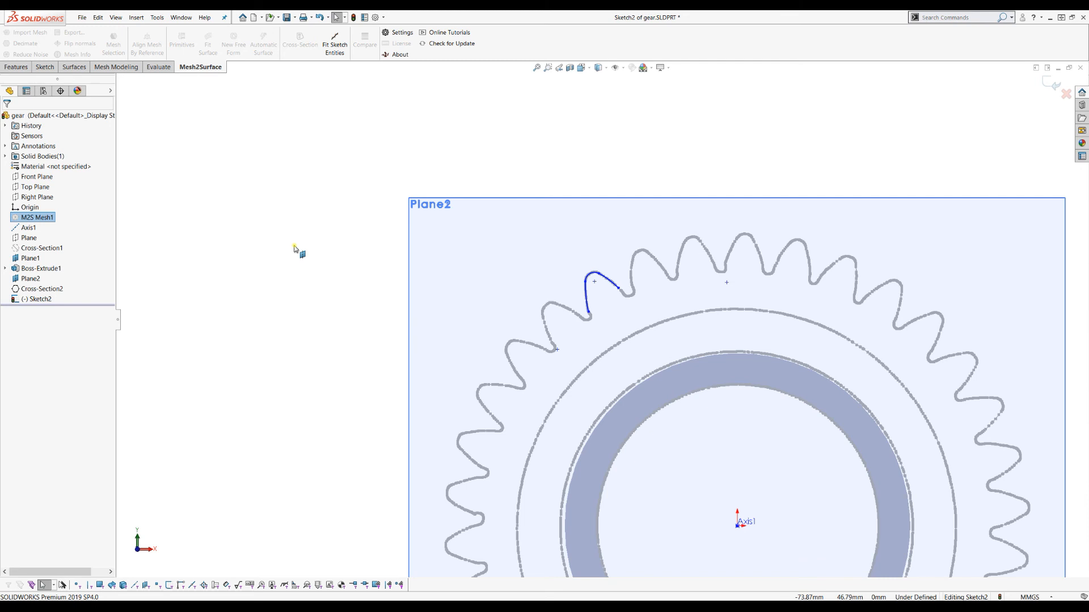
{"action": "mouse_move", "coordinate": [219, 215]}
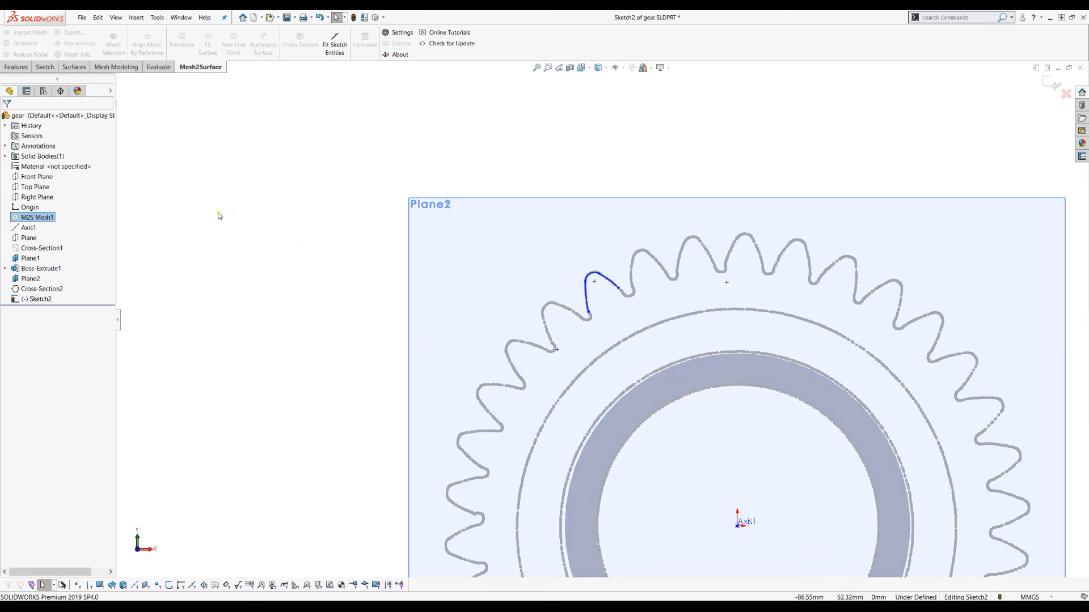
{"action": "mouse_move", "coordinate": [546, 208]}
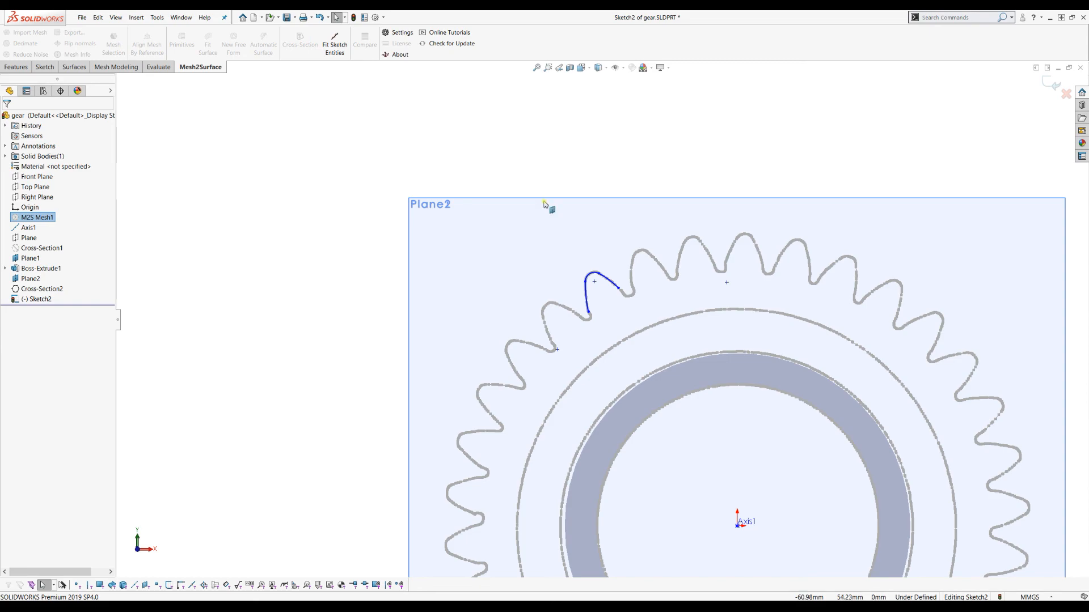